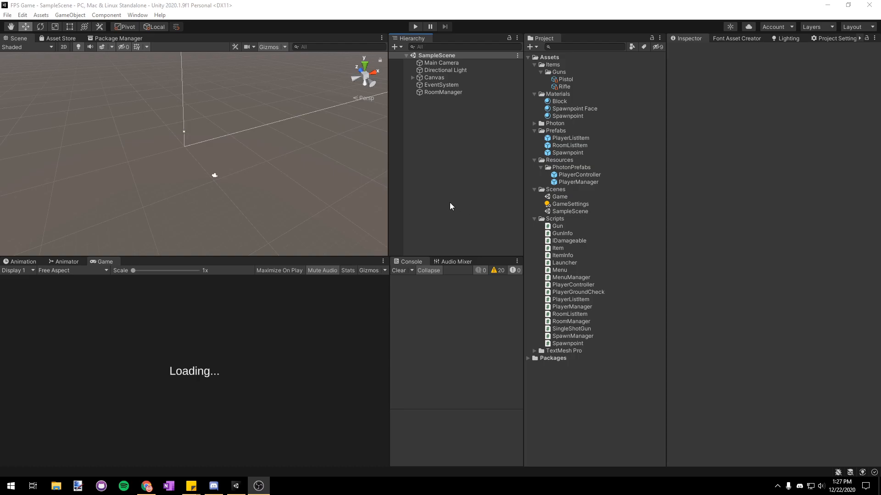
mouse_move(418, 203)
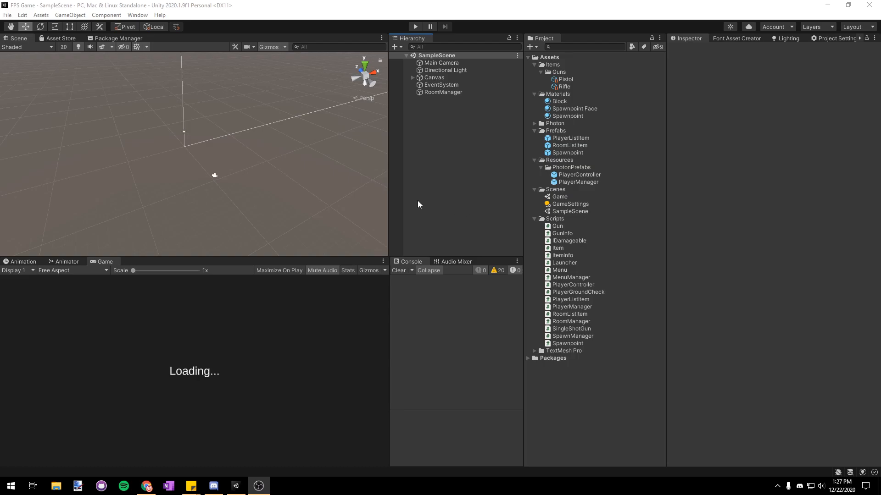
mouse_move(388, 199)
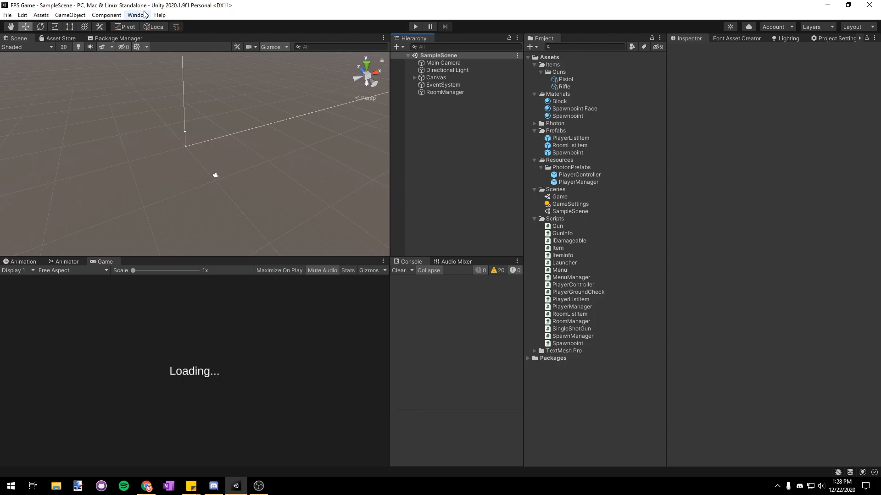
Search the Package Manager for 'post proc' to find the Post Processing package
left_click(136, 15)
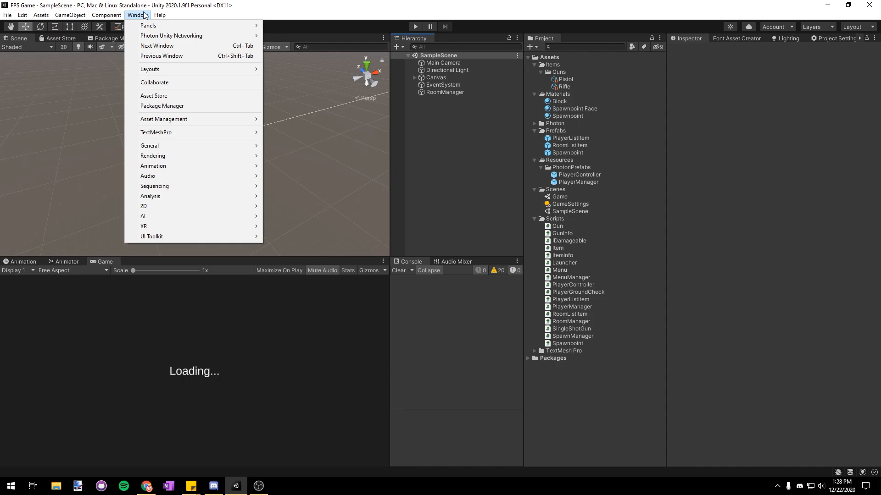
left_click(161, 106)
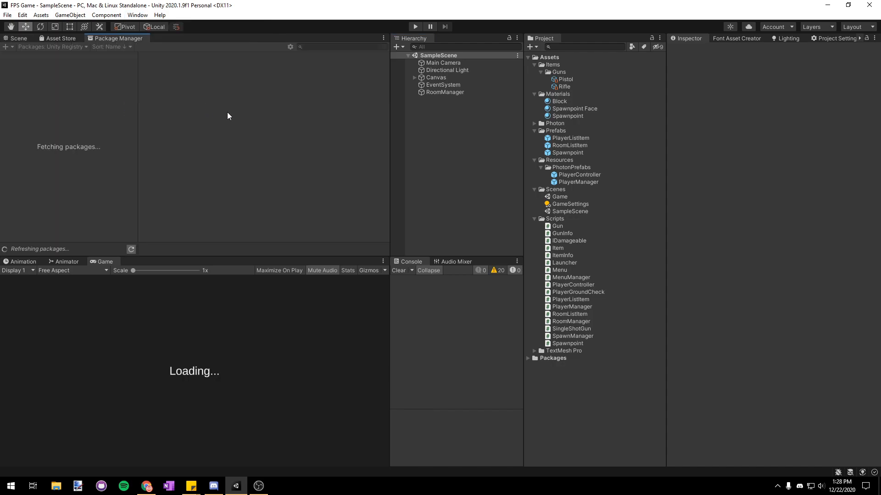
mouse_move(129, 46)
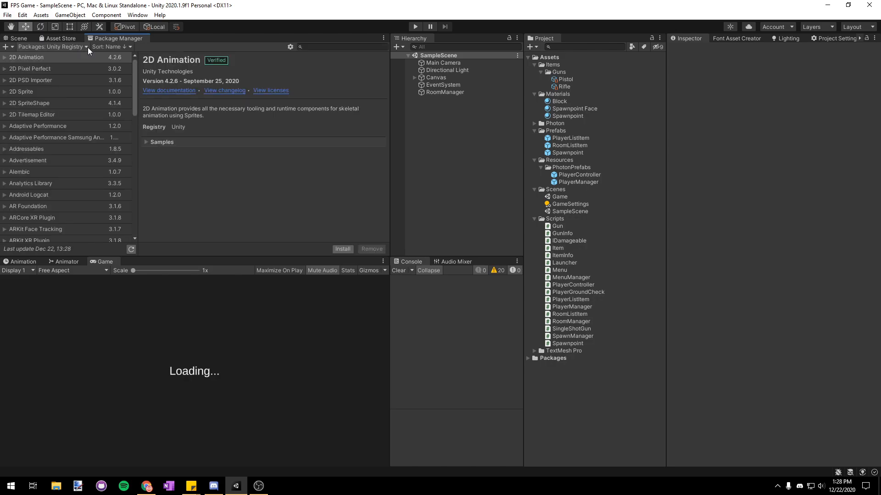
left_click(50, 47)
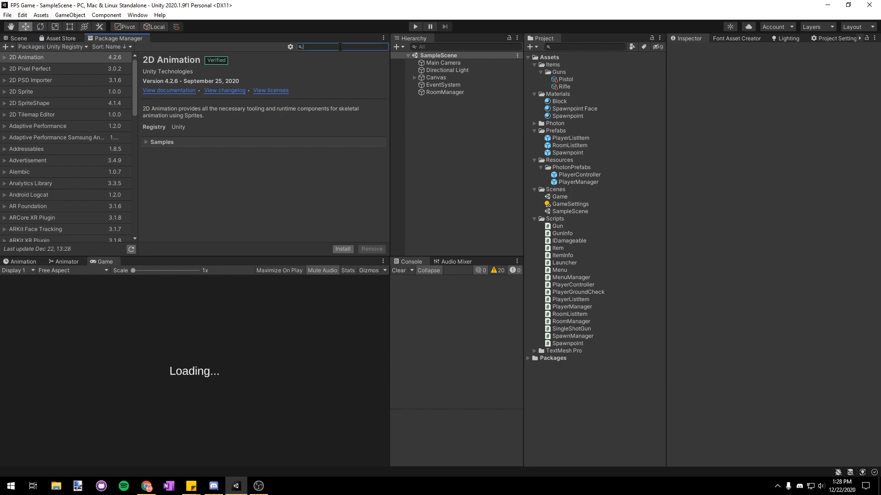
type("post proc")
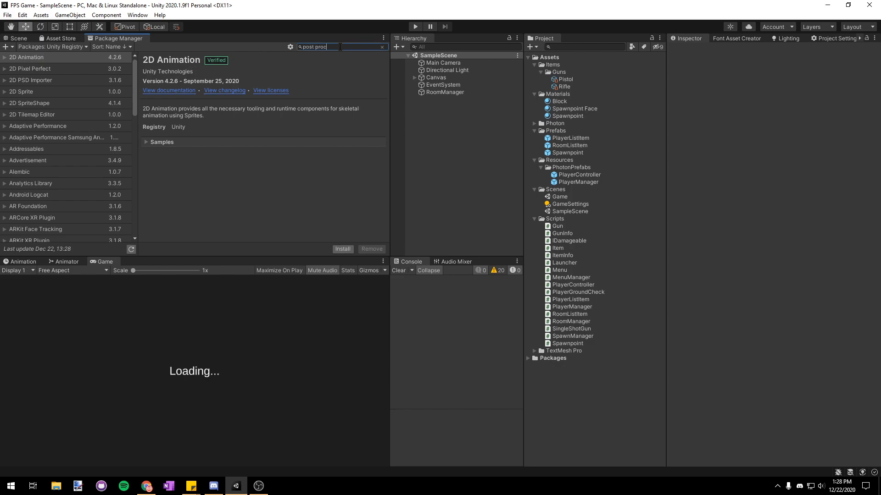
Install Post Processing 2.3.0 and confirm it appears under the project's Packages folder
left_click(30, 57)
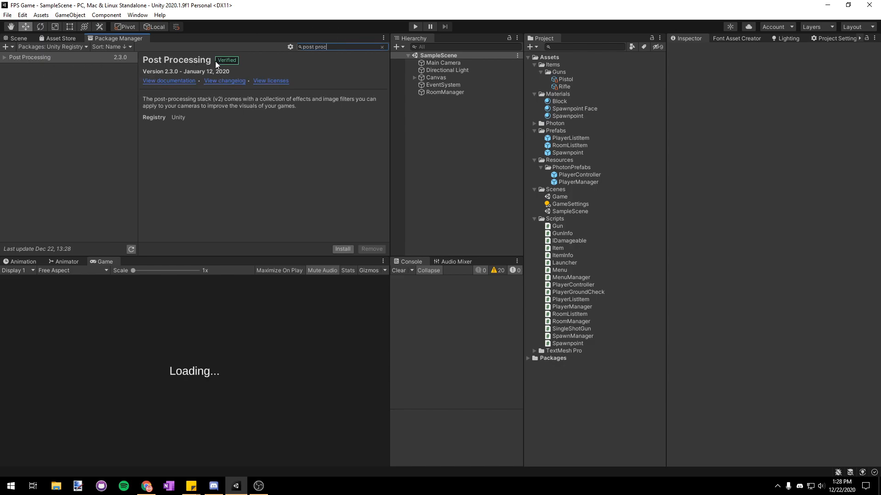
left_click(342, 249)
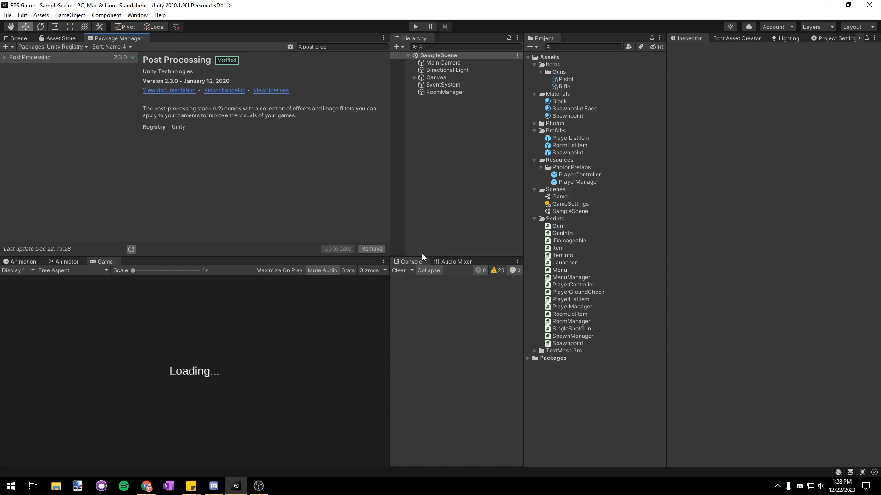
mouse_move(534, 190)
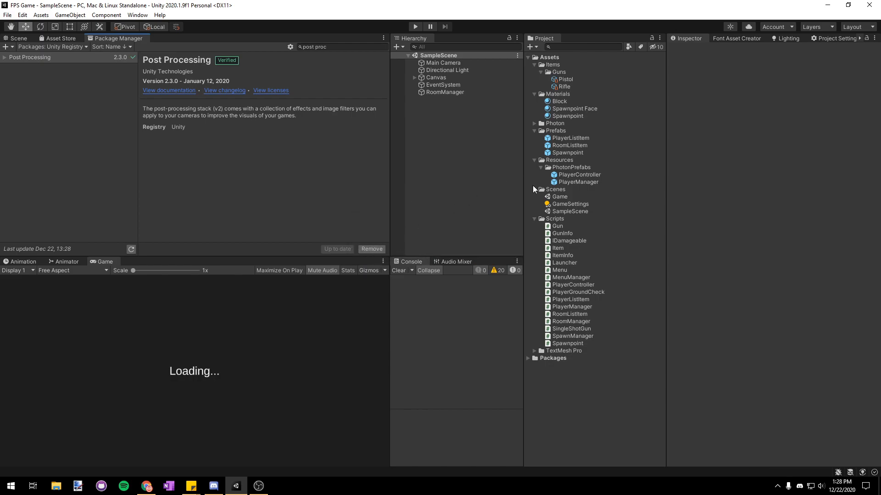
left_click(529, 358)
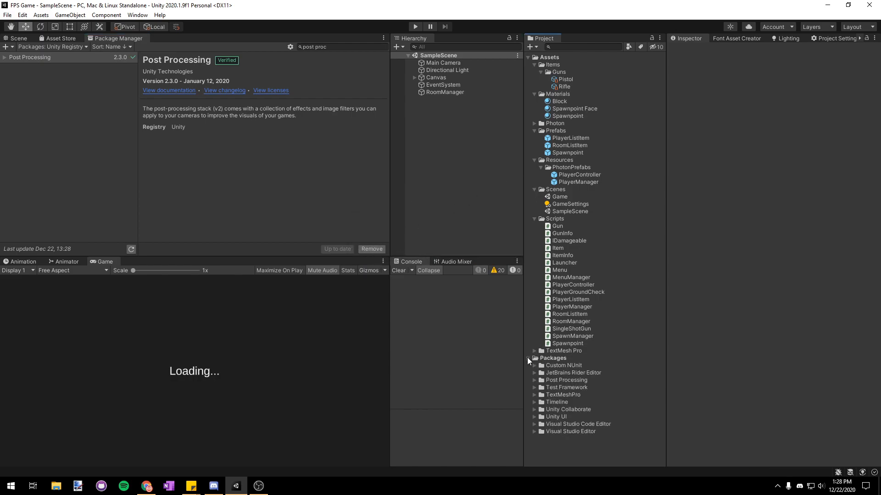
mouse_move(535, 383)
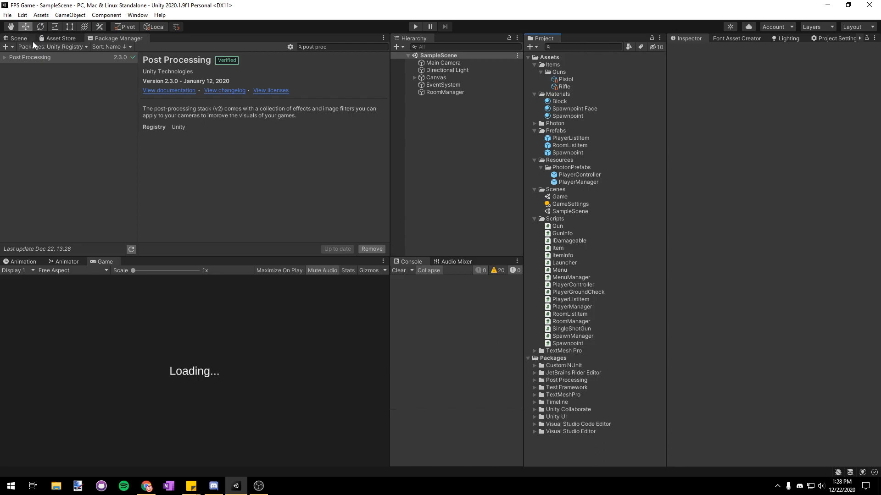
Load the Game scene and add a new empty object for post-processing
double_click(559, 196)
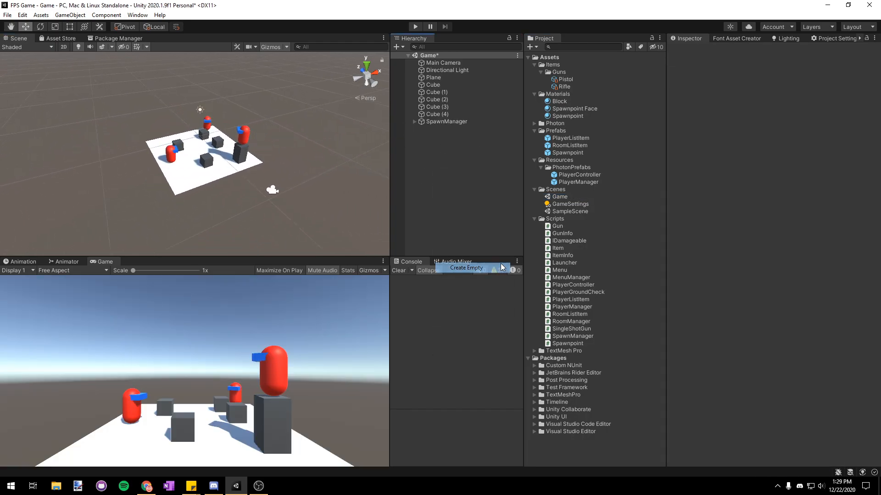
left_click(466, 268)
type("PostProcessing")
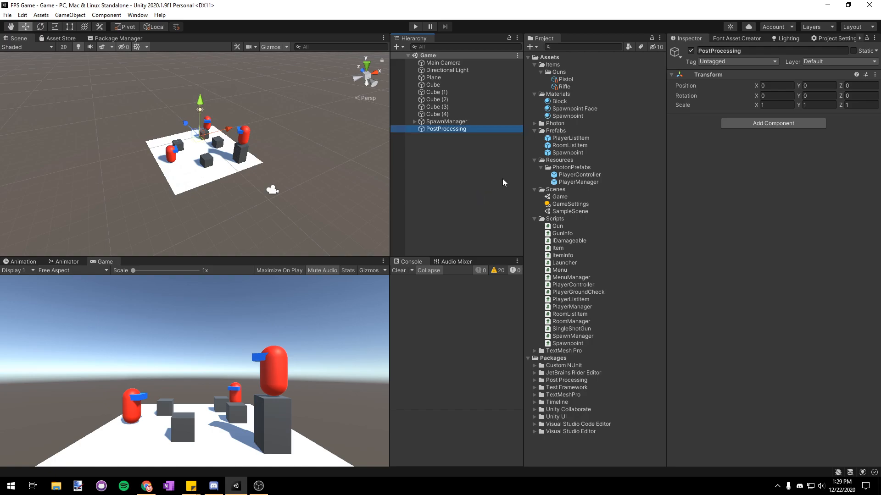
Begin naming User Layer 8 'PostProcessing' via Add Layer
left_click(836, 62)
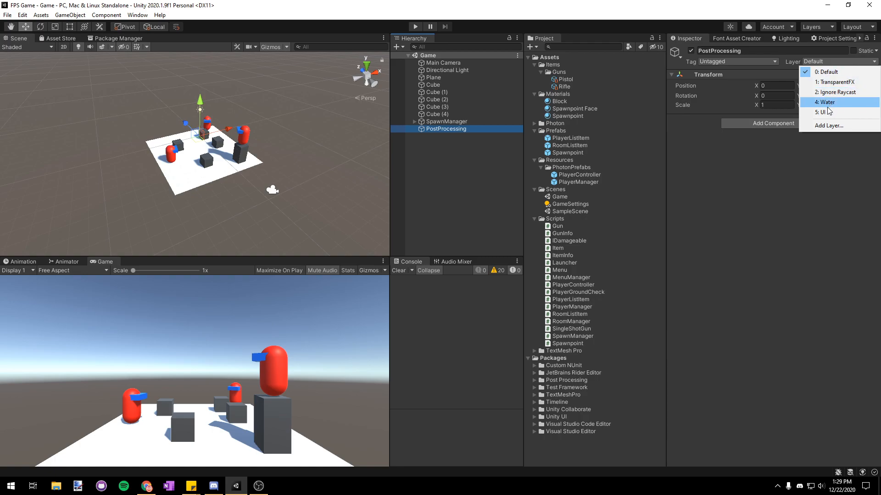
left_click(828, 126)
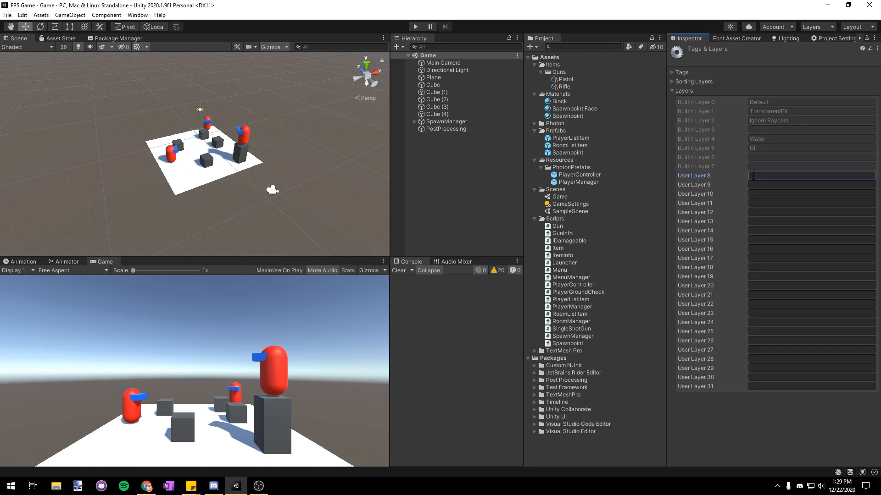
type("PostProces")
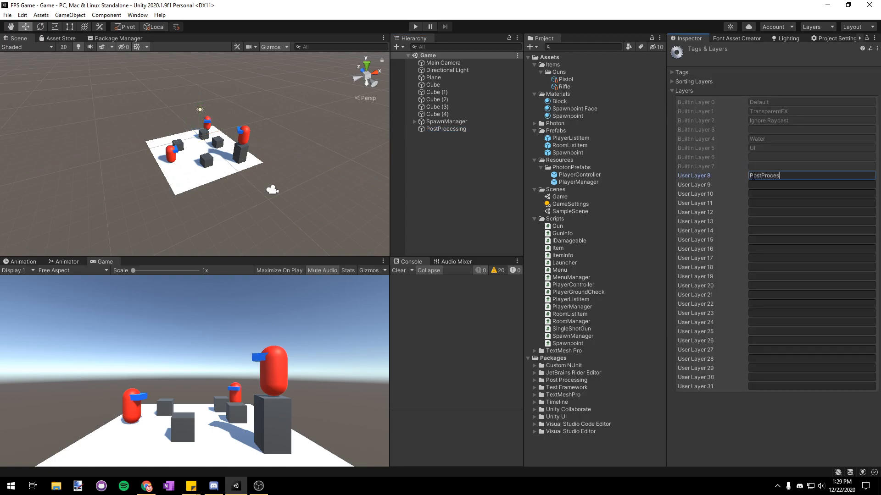
Add a Post-process Volume component to the PostProcessing object and mark it Is Global
left_click(446, 129)
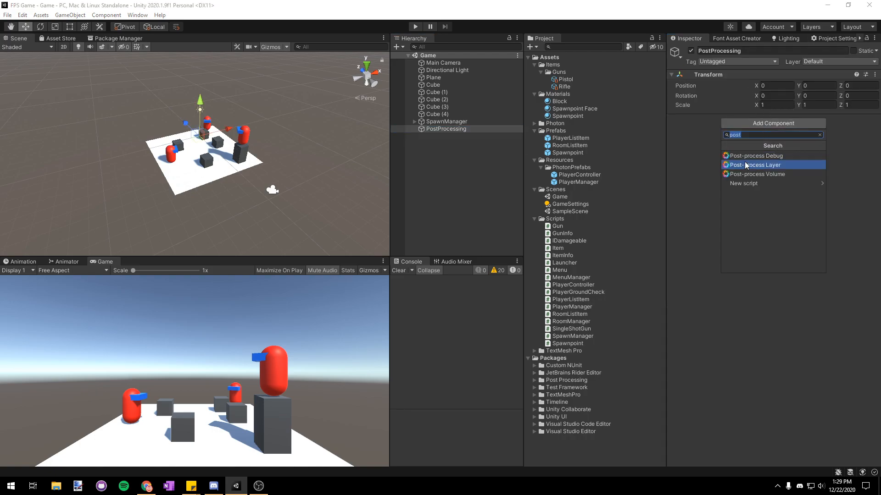
mouse_move(772, 175)
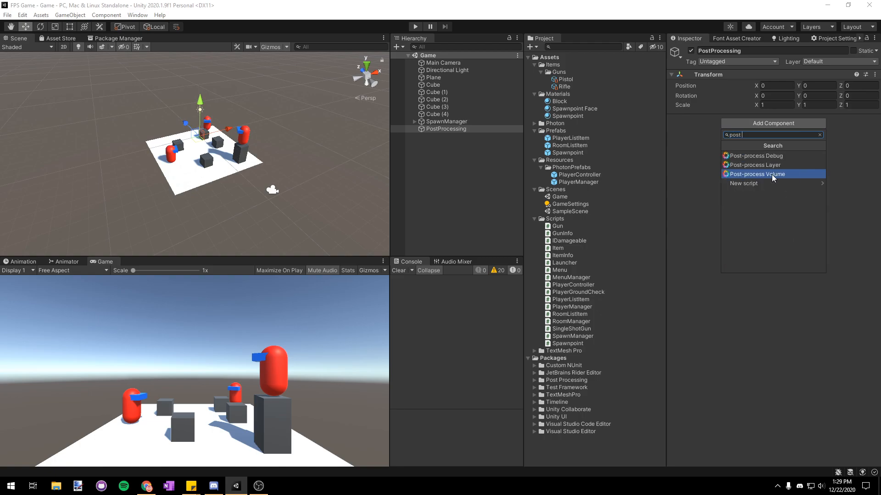
left_click(757, 174)
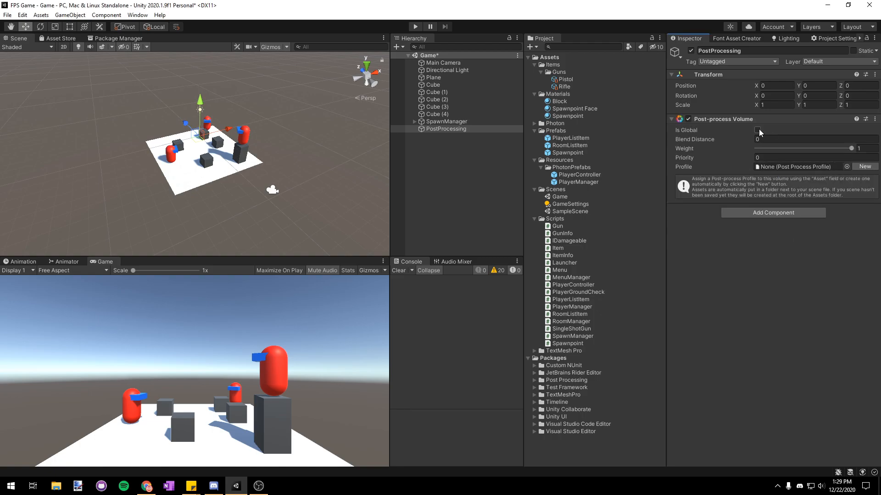
left_click(757, 130)
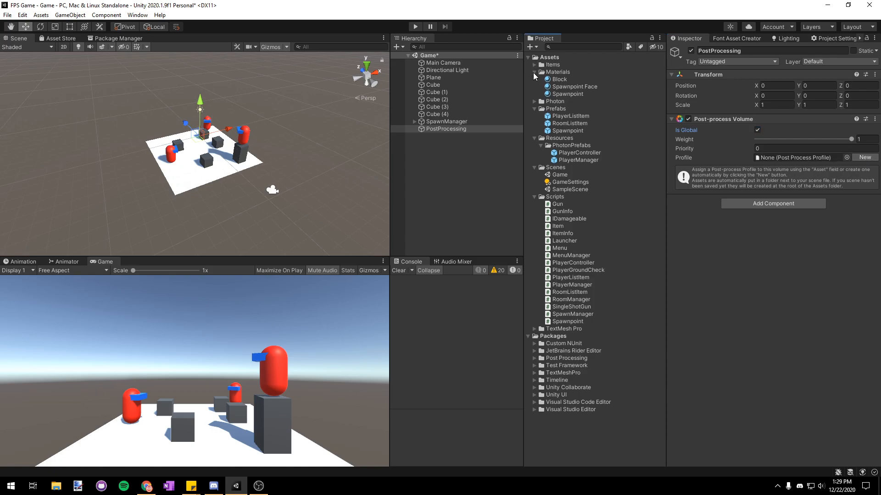
left_click(534, 72)
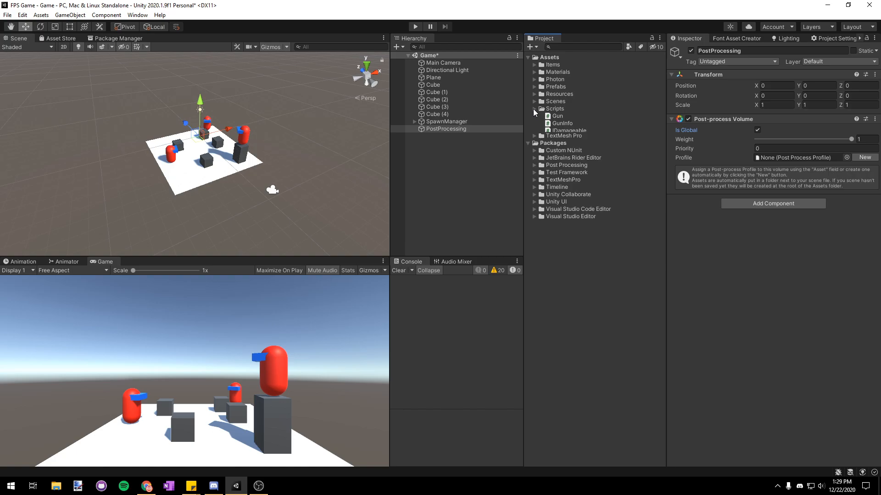
Create a PostProcessing assets folder containing a new Post-processing Profile asset
right_click(551, 57)
type("PostProcessing")
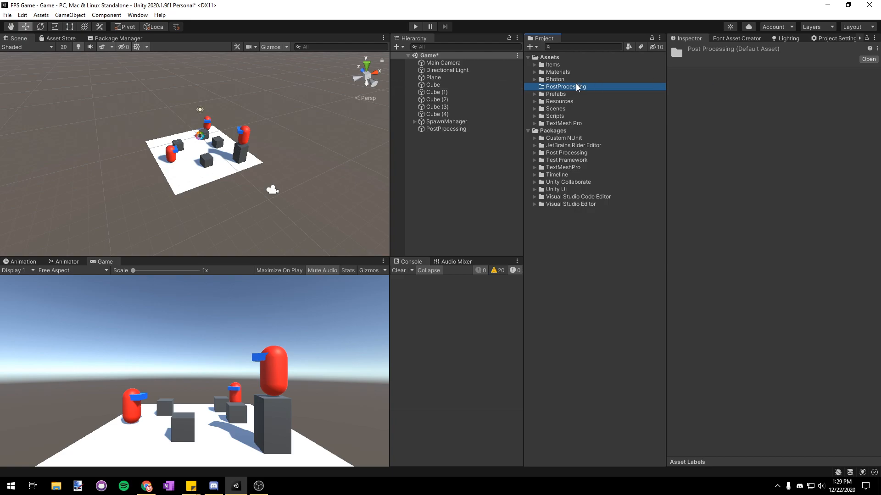
right_click(564, 87)
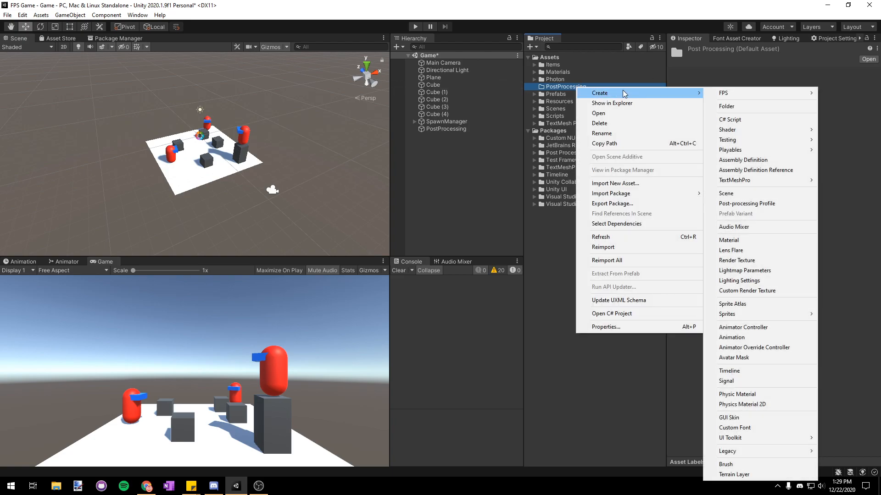
left_click(747, 203)
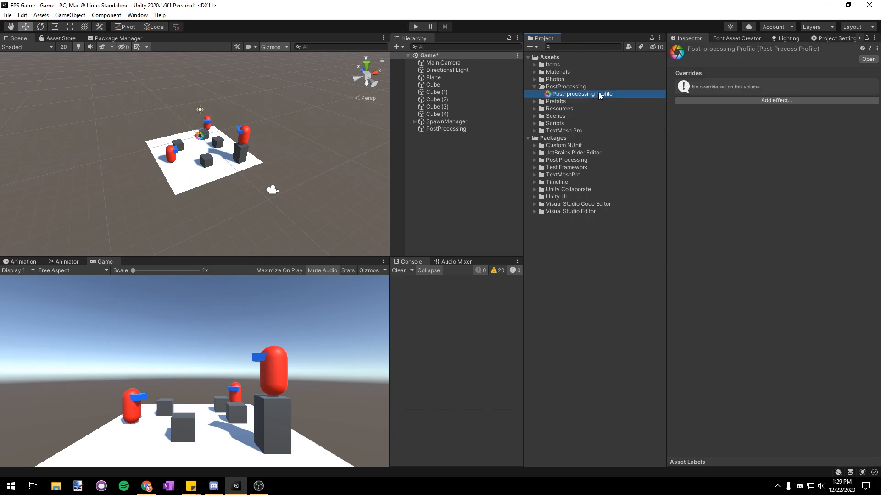
Assign the new profile to the global volume and put the object on the PostProcessing layer
left_click(446, 128)
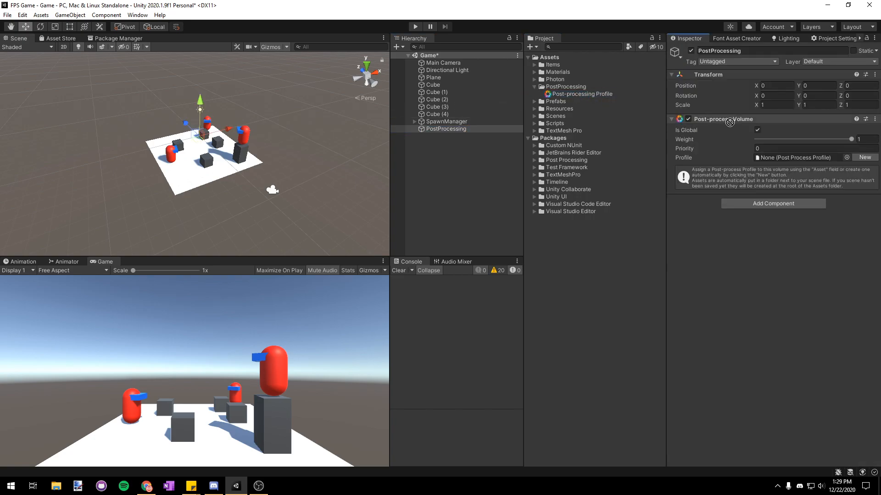
left_click(864, 156)
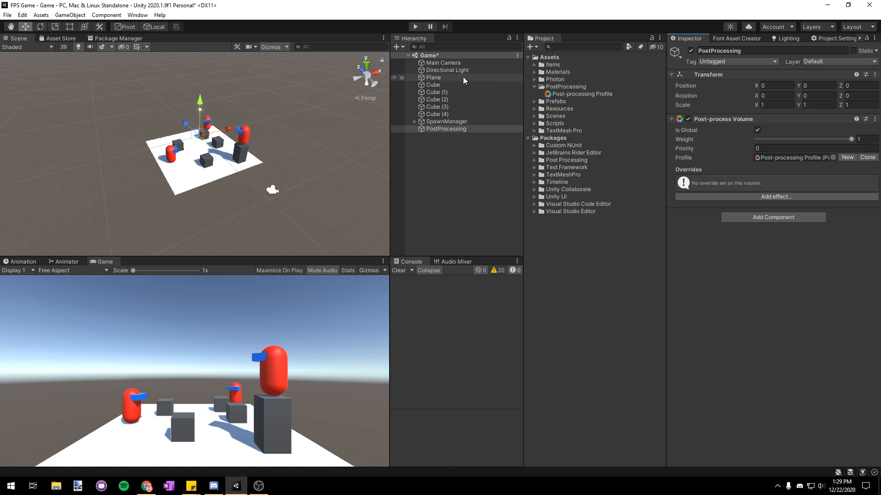
left_click(835, 62)
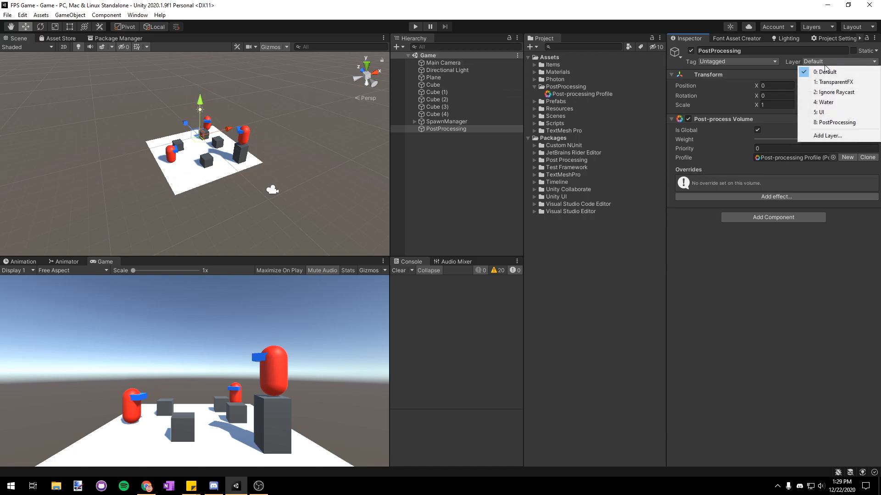
left_click(837, 122)
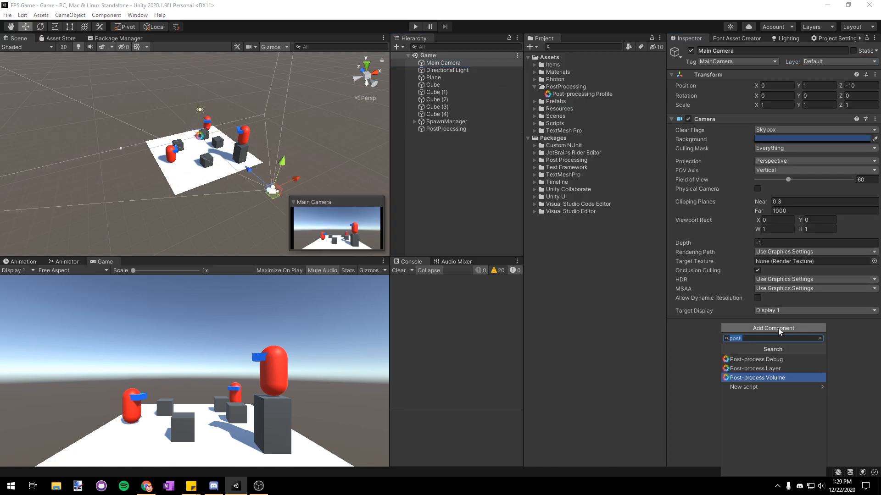
Give Main Camera a Post-process Layer blending the PostProcessing layer, then return to the volume
left_click(757, 369)
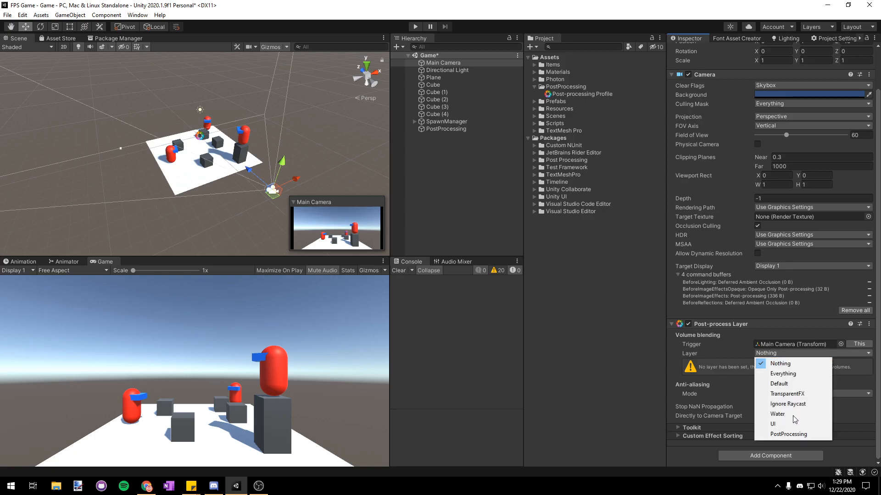
left_click(788, 434)
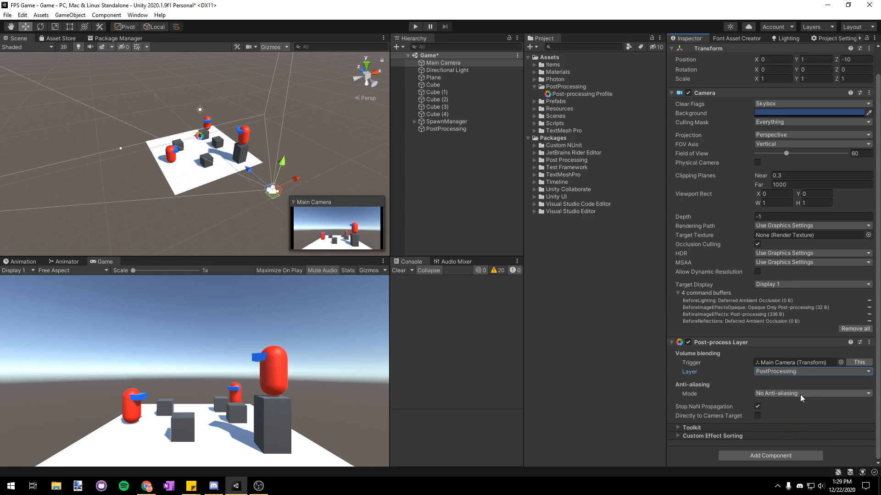
left_click(446, 128)
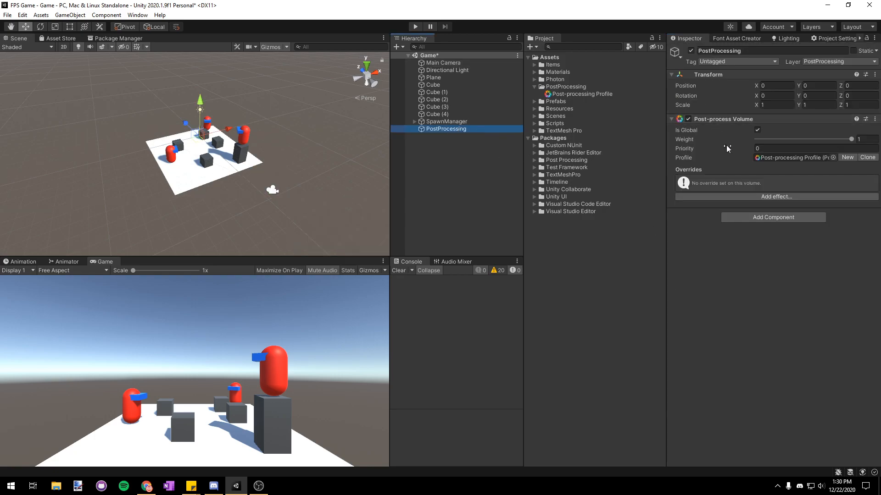
Add a Vignette effect at intensity 0.315 to the volume
left_click(776, 197)
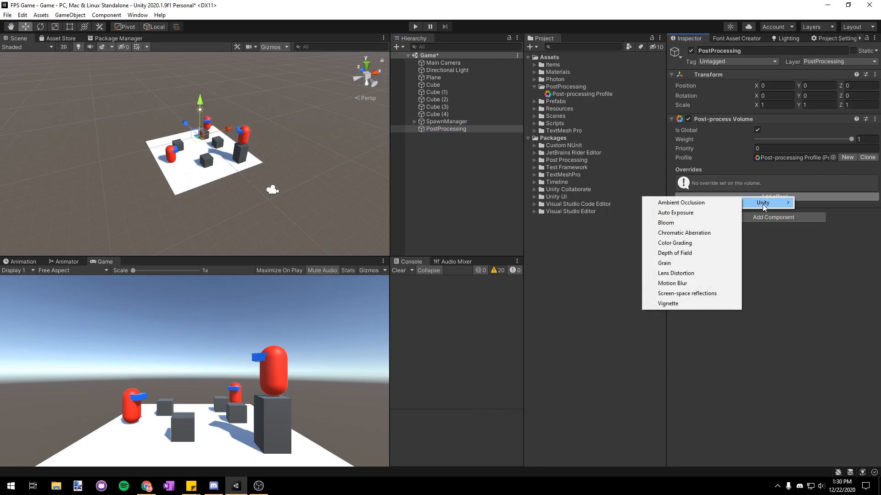
mouse_move(667, 303)
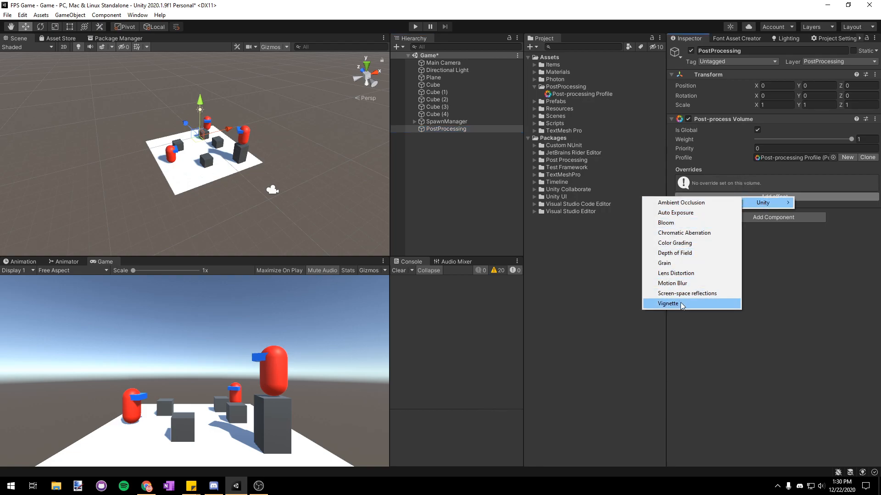
left_click(668, 304)
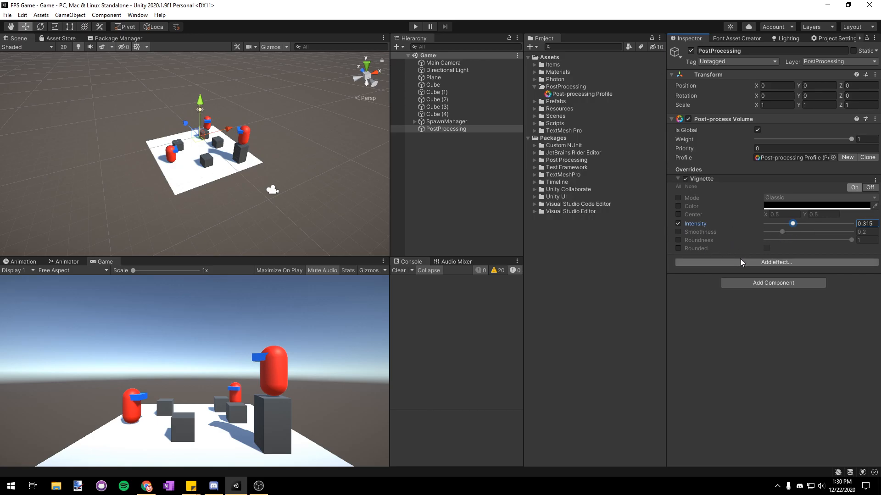
Add Ambient Occlusion using Scalable Ambient Obscurance with intensity 2 and radius 0.4
left_click(775, 261)
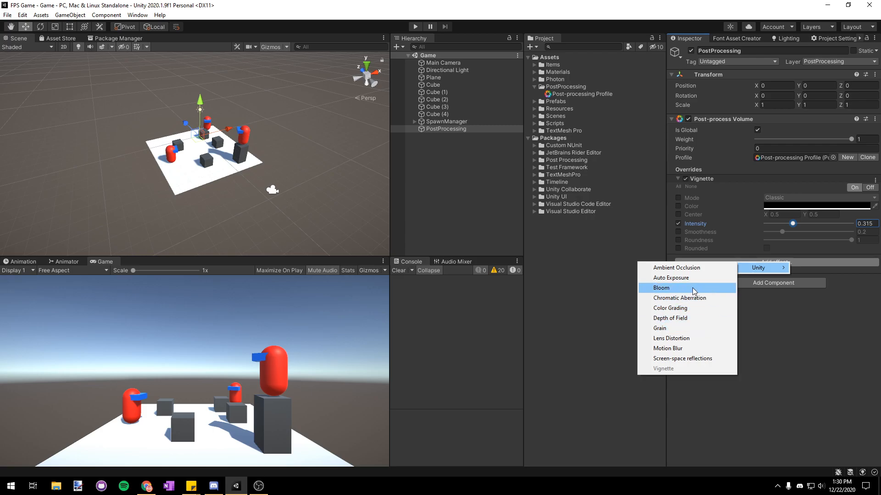
left_click(676, 267)
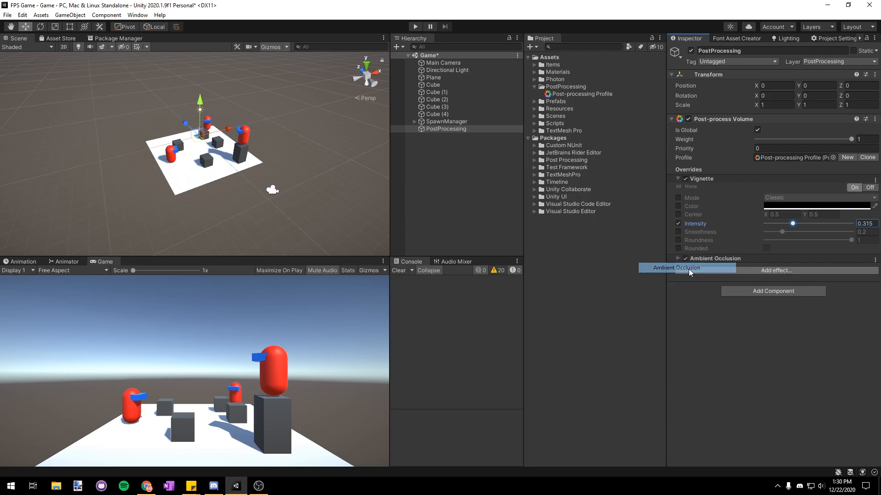
left_click(714, 259)
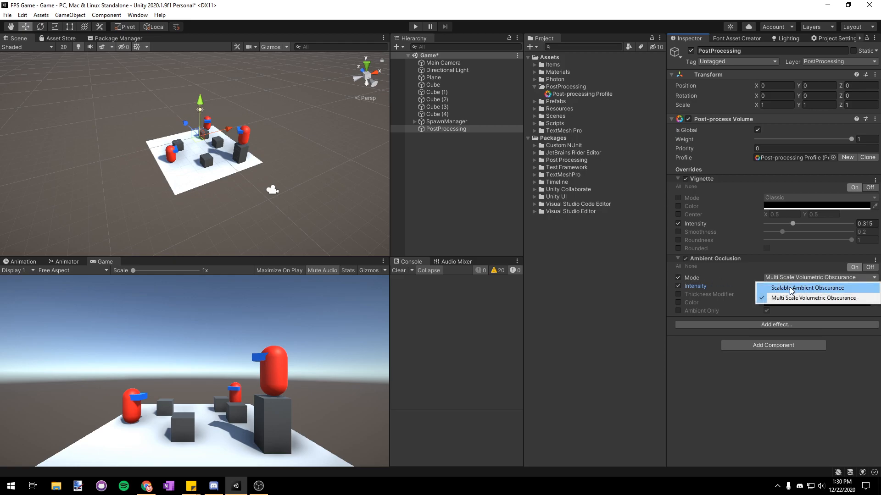
left_click(807, 287)
type("2")
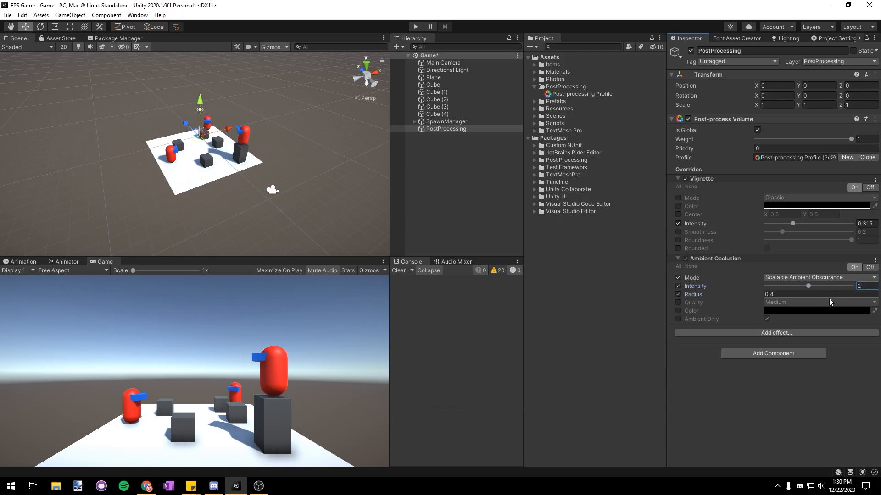
Add a Bloom effect and set its intensity to 1
left_click(776, 332)
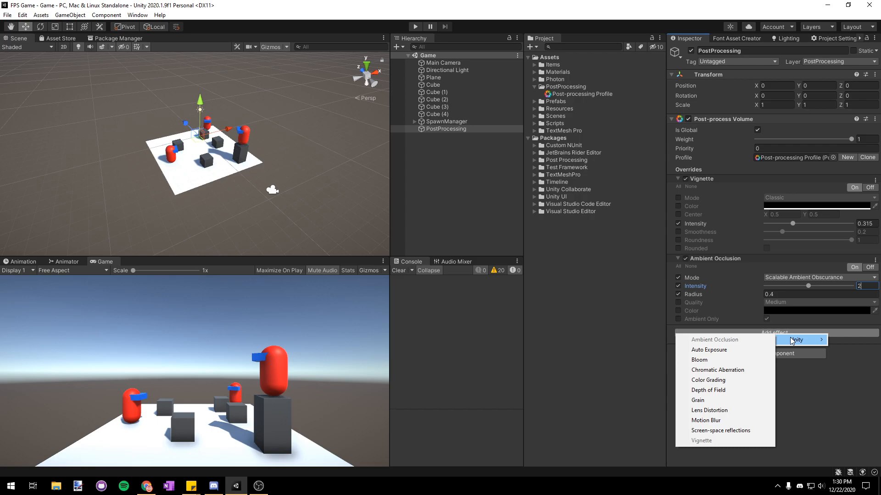
left_click(699, 360)
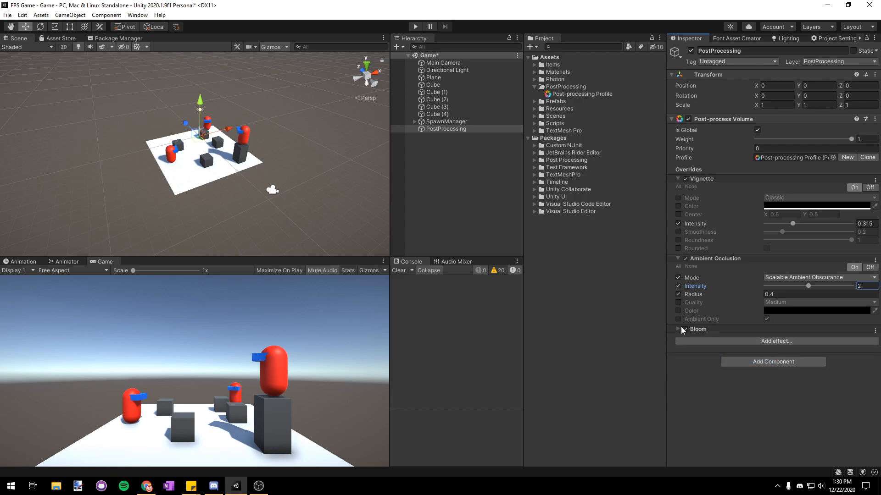
left_click(677, 329)
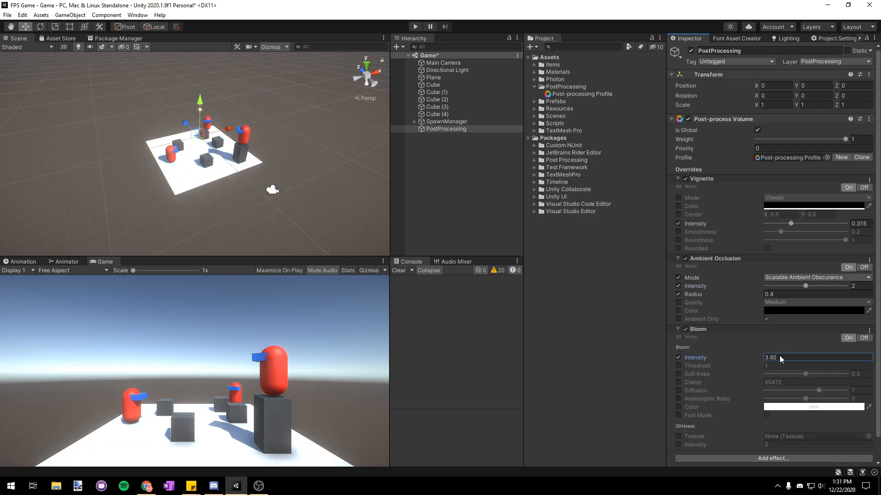
type("64.66")
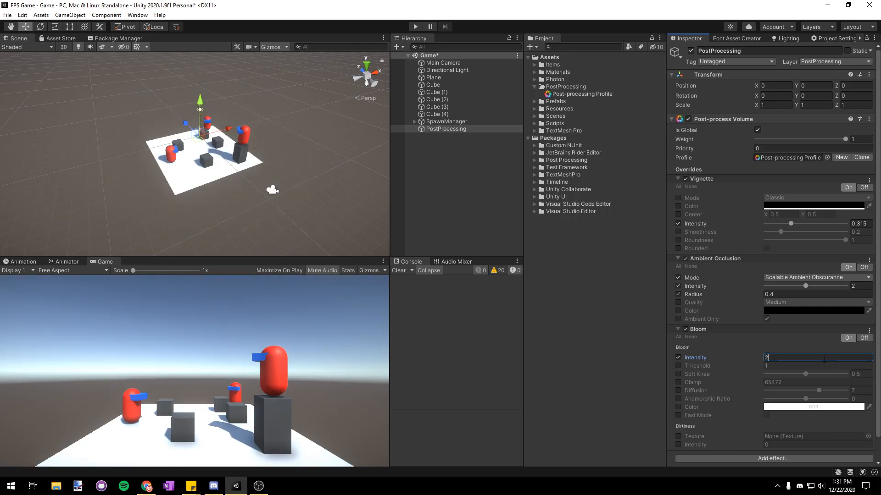
type("1")
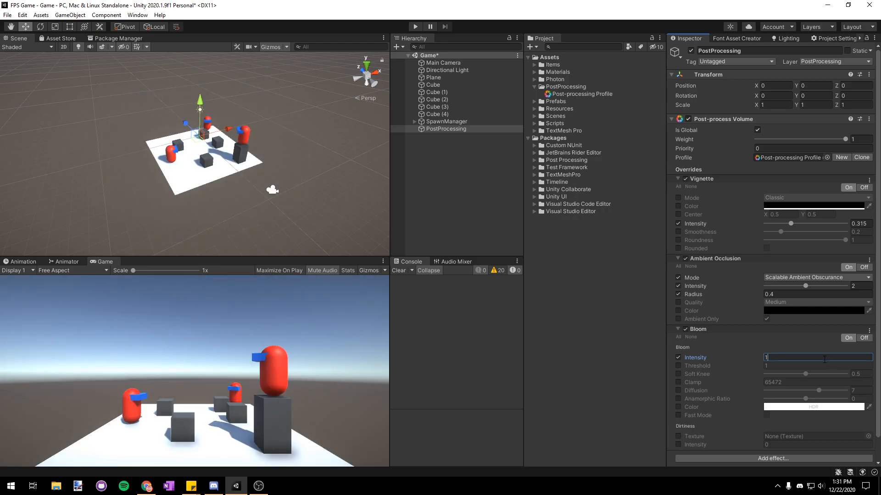
scroll("down", 3)
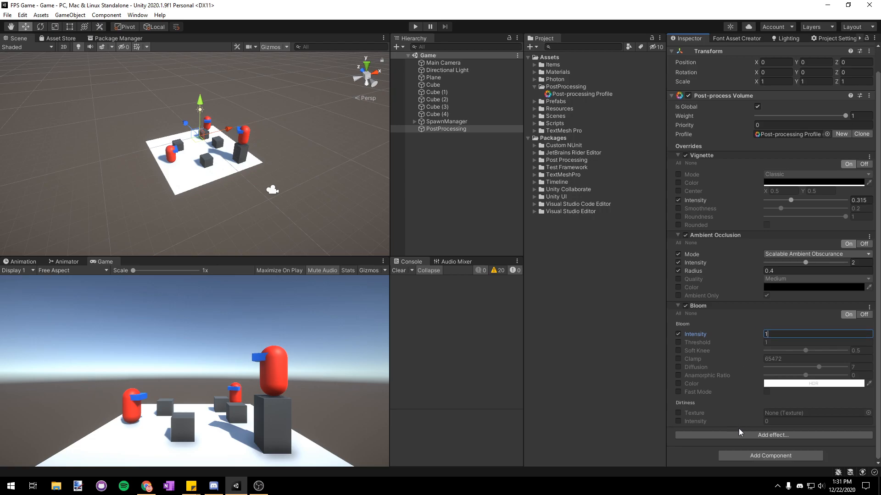
Add a Chromatic Aberration effect at intensity 0.05
left_click(773, 435)
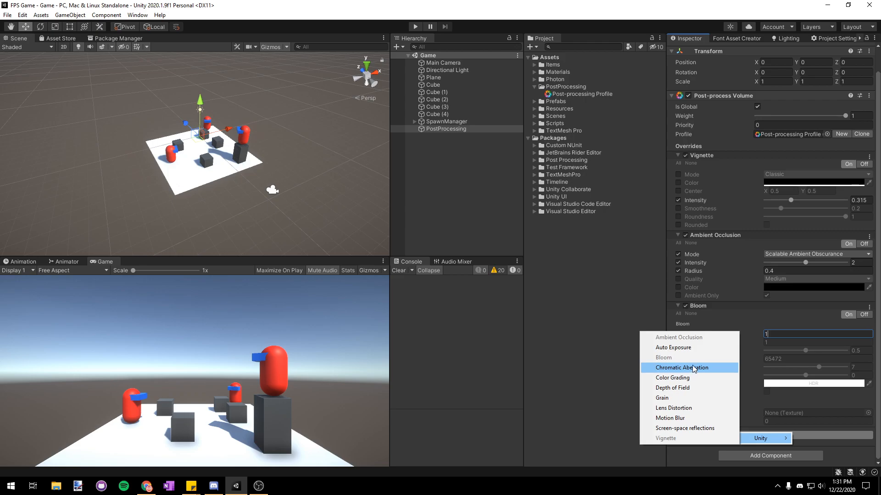
left_click(681, 367)
type("0.05")
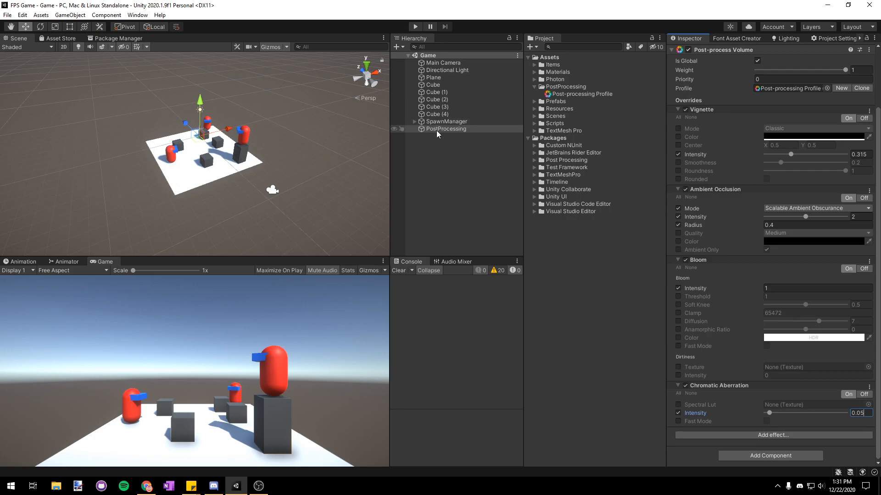
Review Main Camera's components and run the sample scene in play mode
left_click(443, 62)
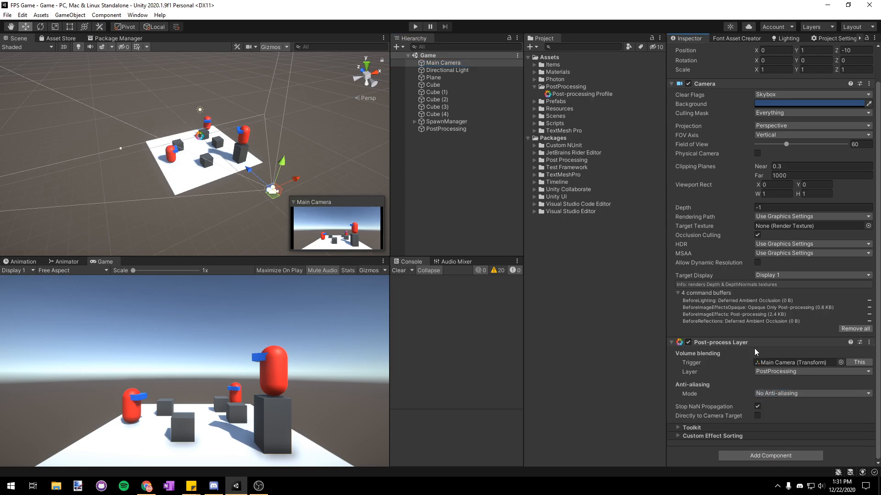
left_click(579, 123)
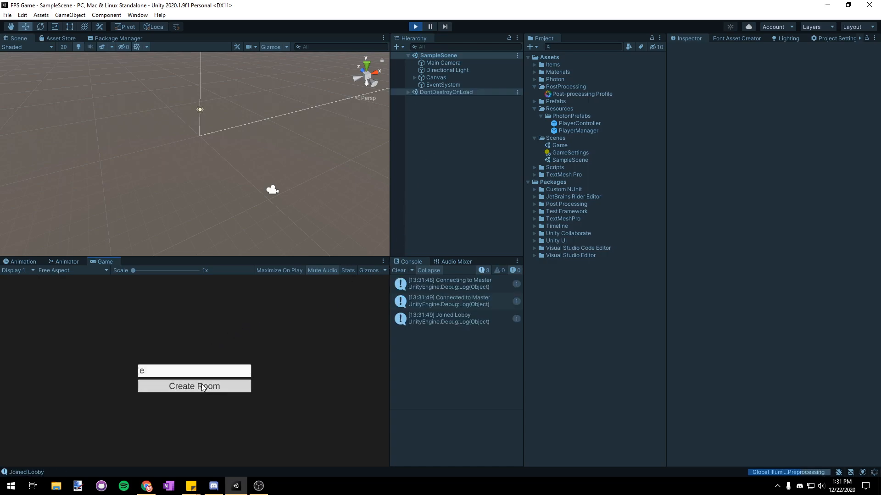
Create a room, then set the profile's Ambient Occlusion mode to Multi Scale Volumetric Obscurance
left_click(193, 386)
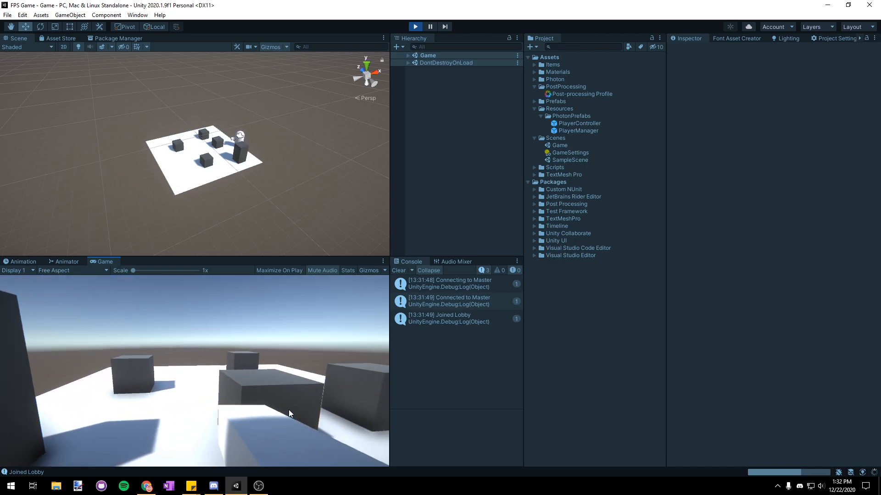
left_click(581, 94)
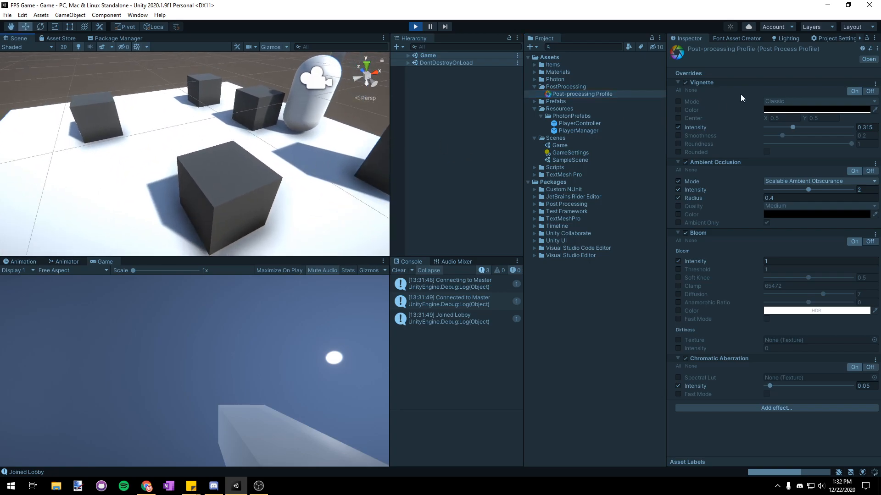
left_click(817, 180)
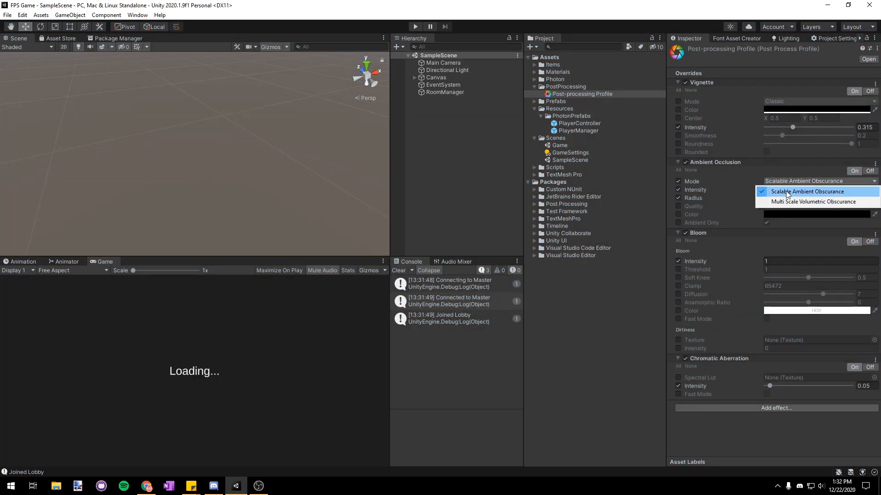
left_click(813, 202)
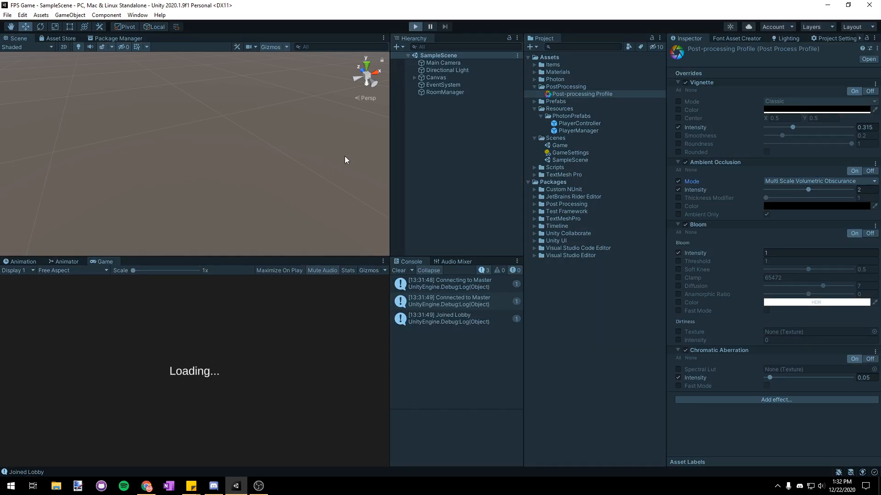
mouse_move(196, 396)
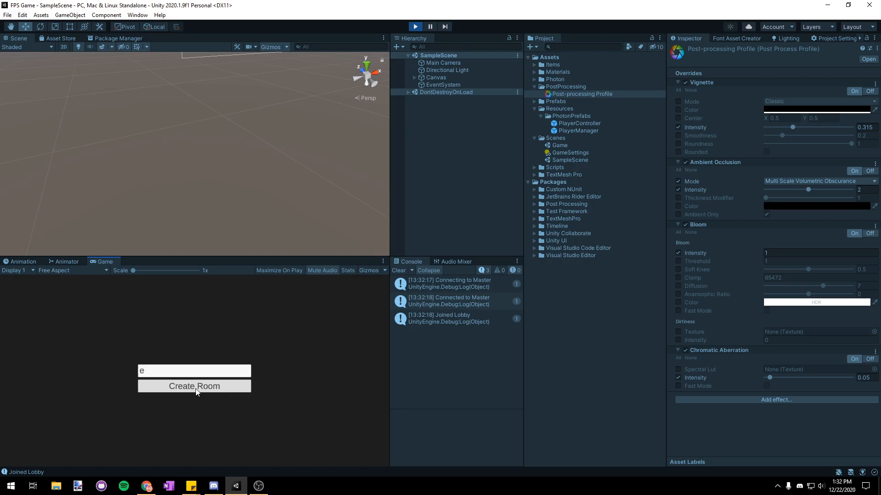
Re-enter the level and set occlusion intensity 0.5 with the Mode override unticked
left_click(193, 386)
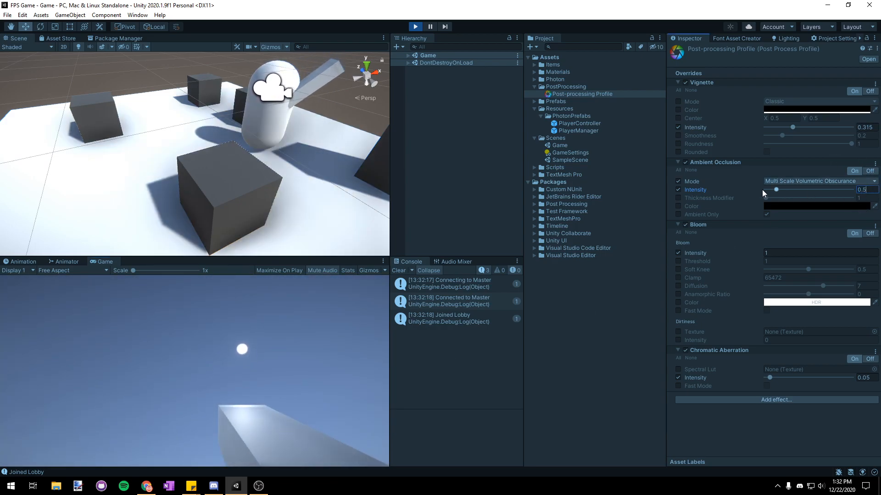
left_click(678, 181)
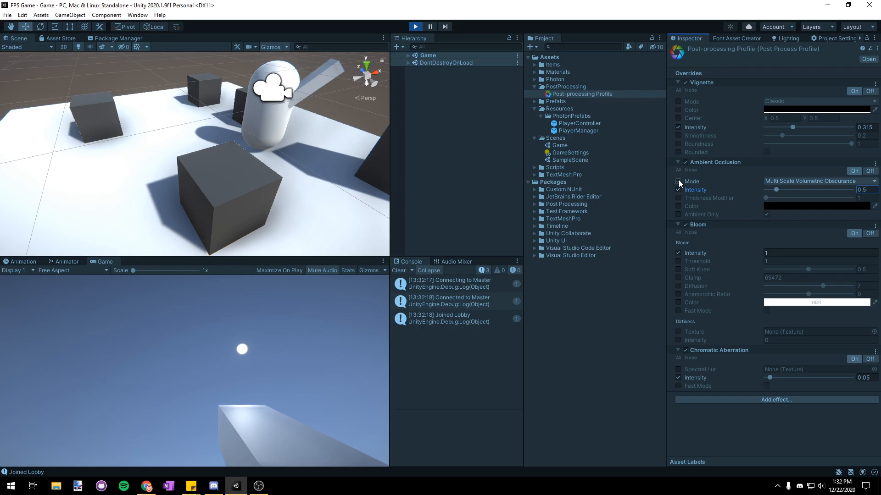
left_click(678, 182)
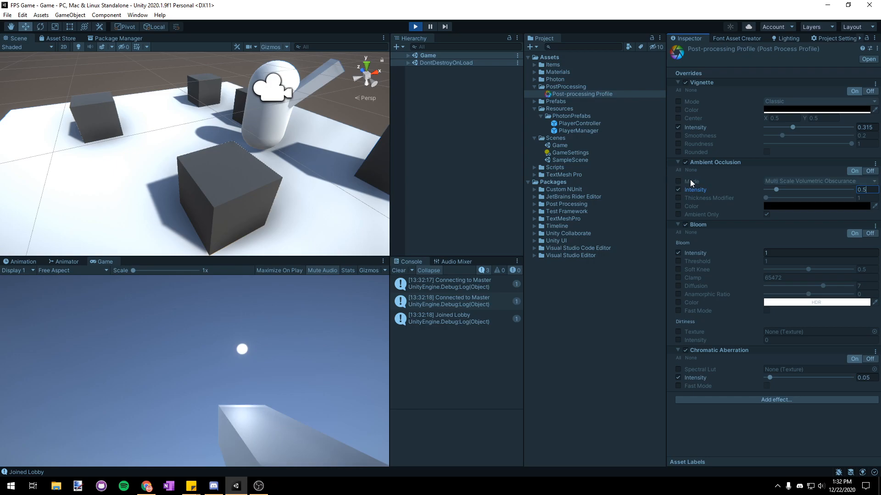